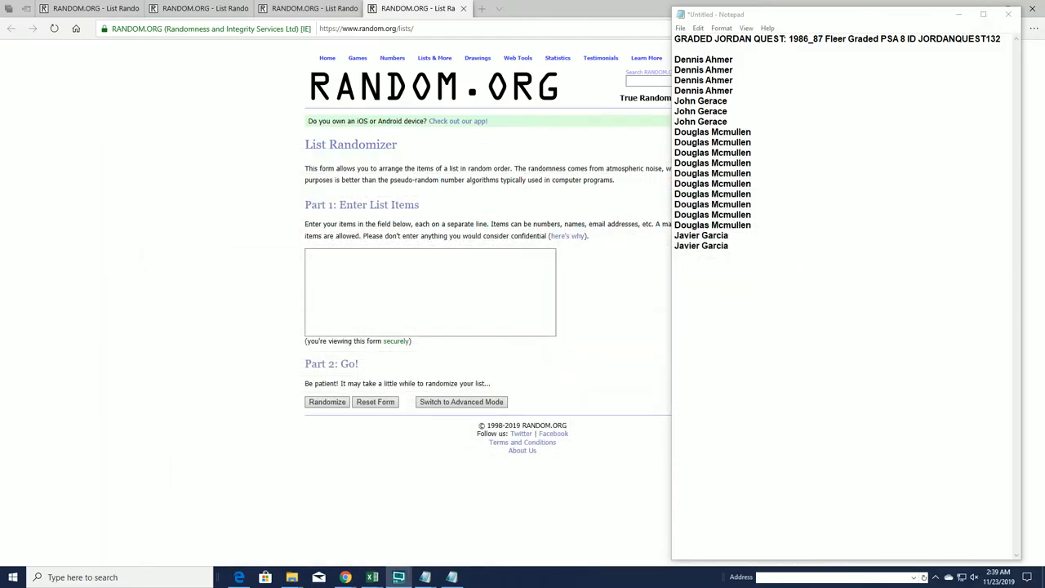
# Copy the column B last-name letters from Excel into Notepad below the owner names.
pyautogui.click(371, 577)
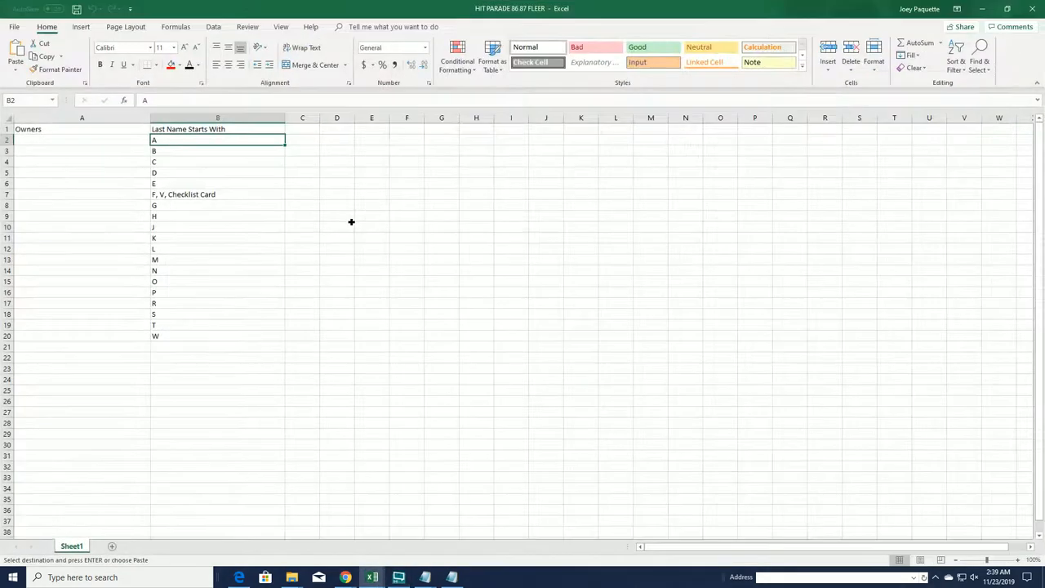
pyautogui.moveTo(217, 140); pyautogui.dragTo(225, 335)
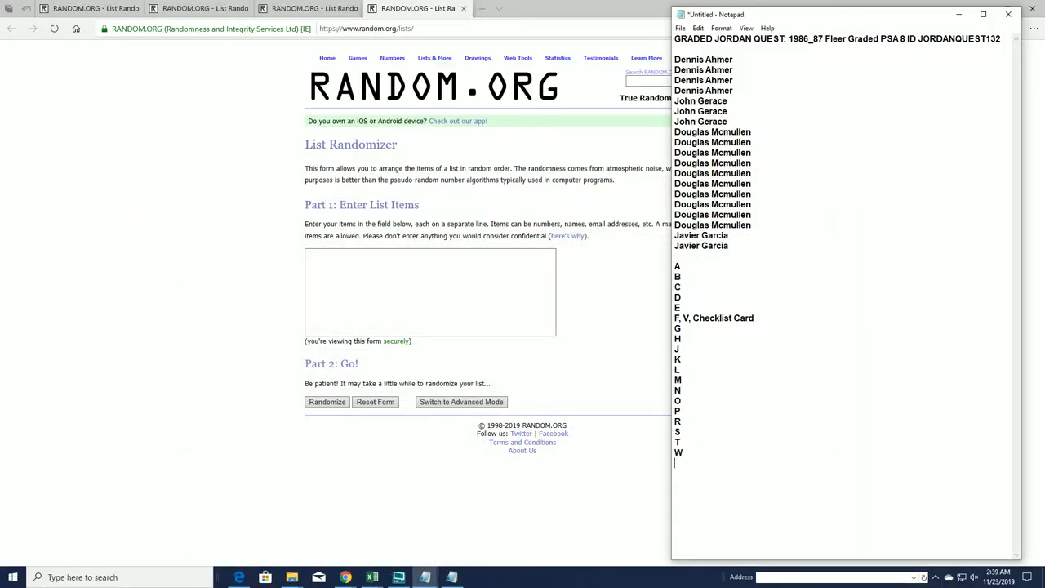
pyautogui.click(372, 577)
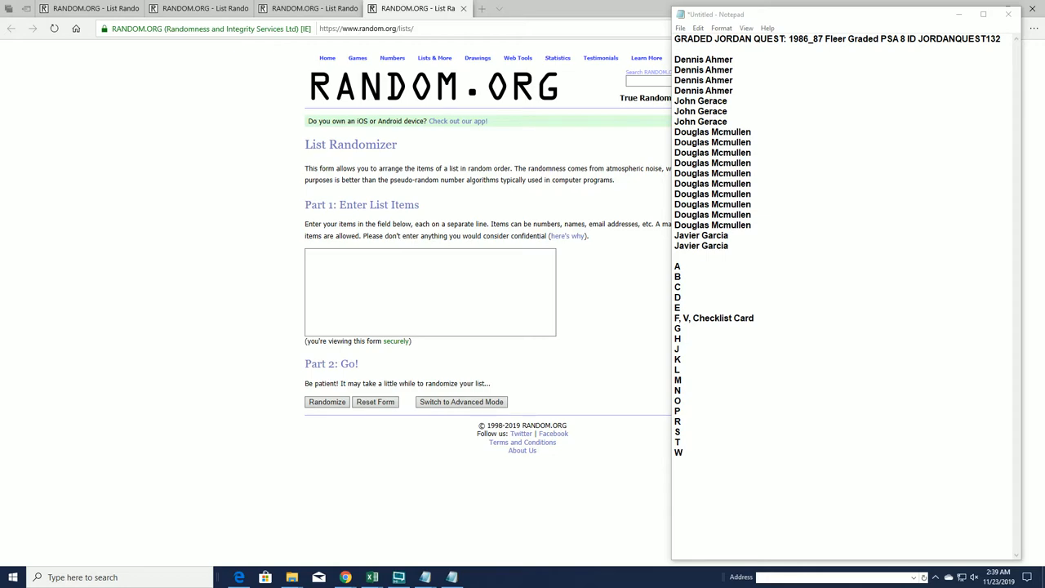
pyautogui.moveTo(37, 209)
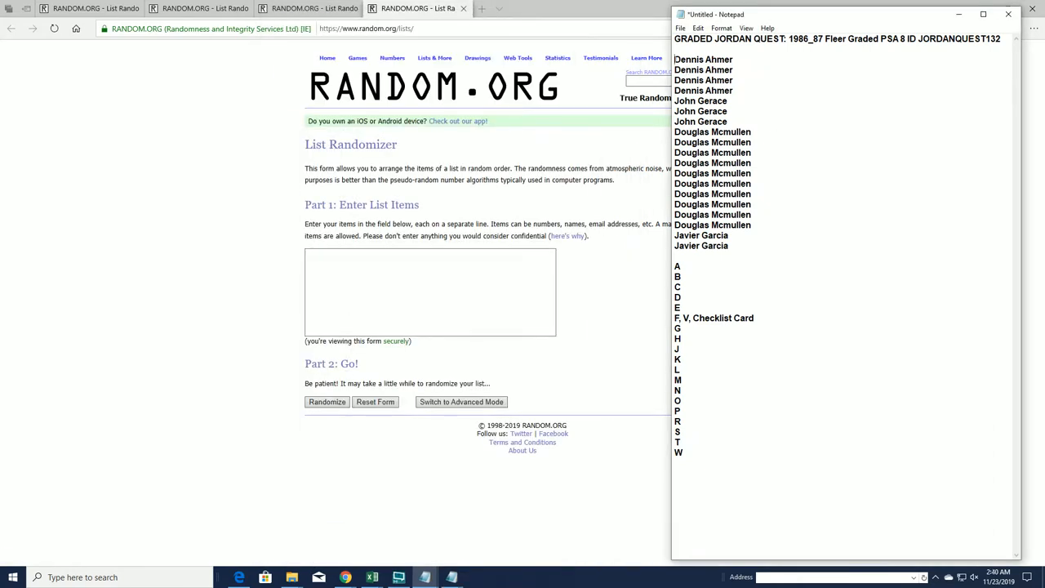
# Paste the 19 owner names into the list form and shuffle them repeatedly.
pyautogui.rightClick(710, 147)
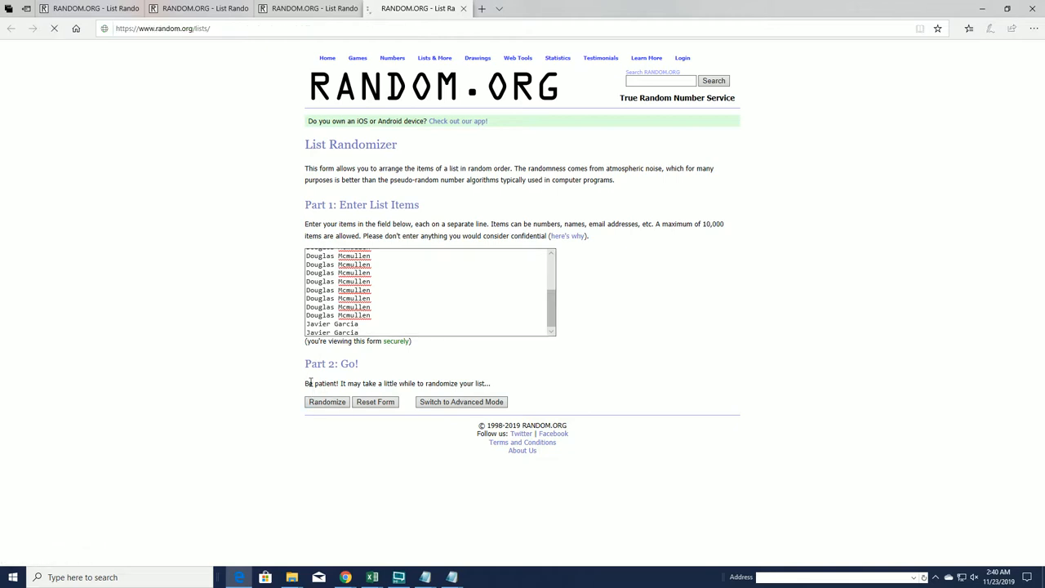
pyautogui.click(326, 402)
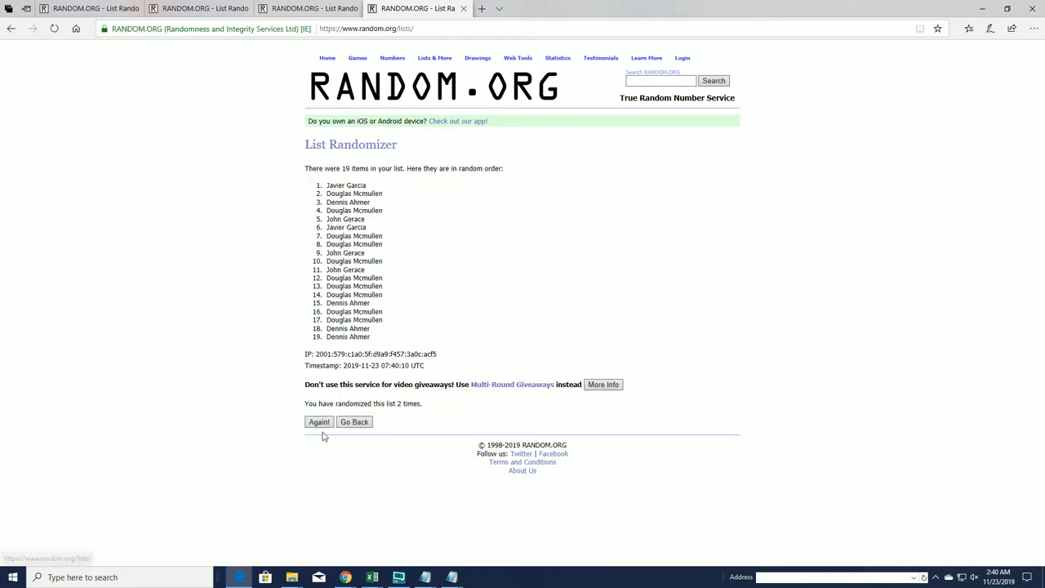
pyautogui.click(319, 421)
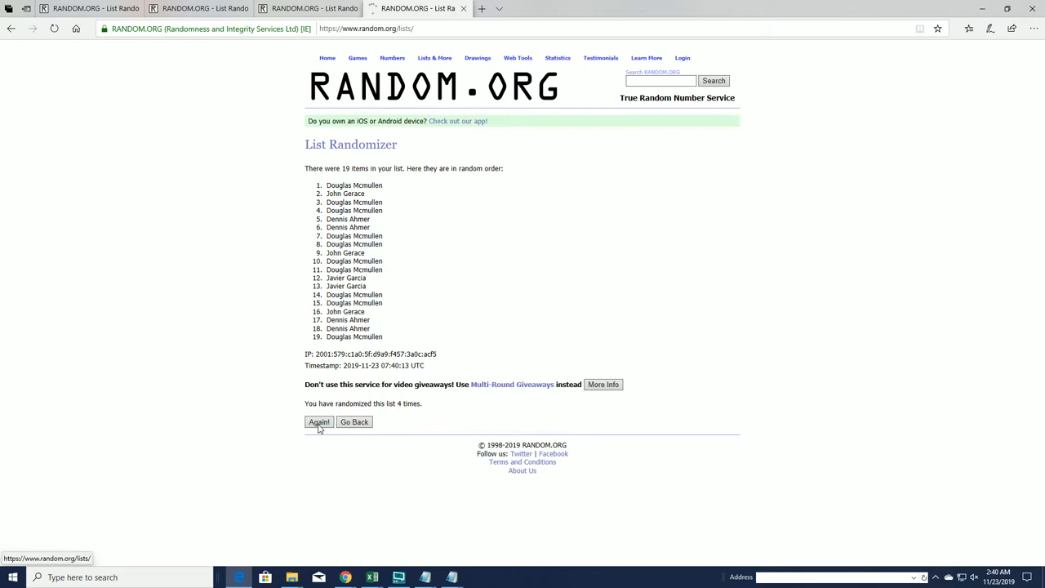
pyautogui.click(318, 421)
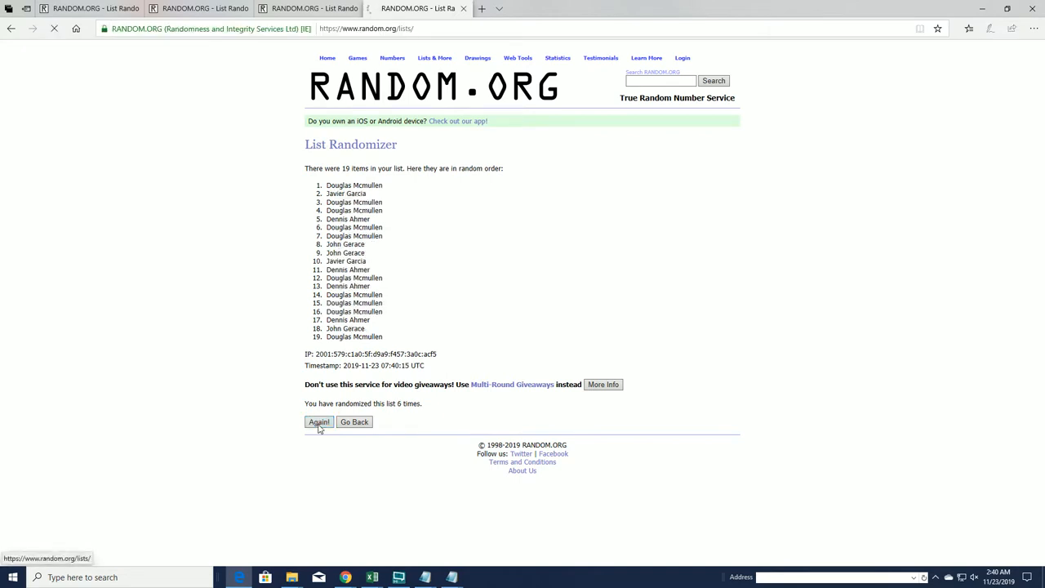
pyautogui.click(318, 421)
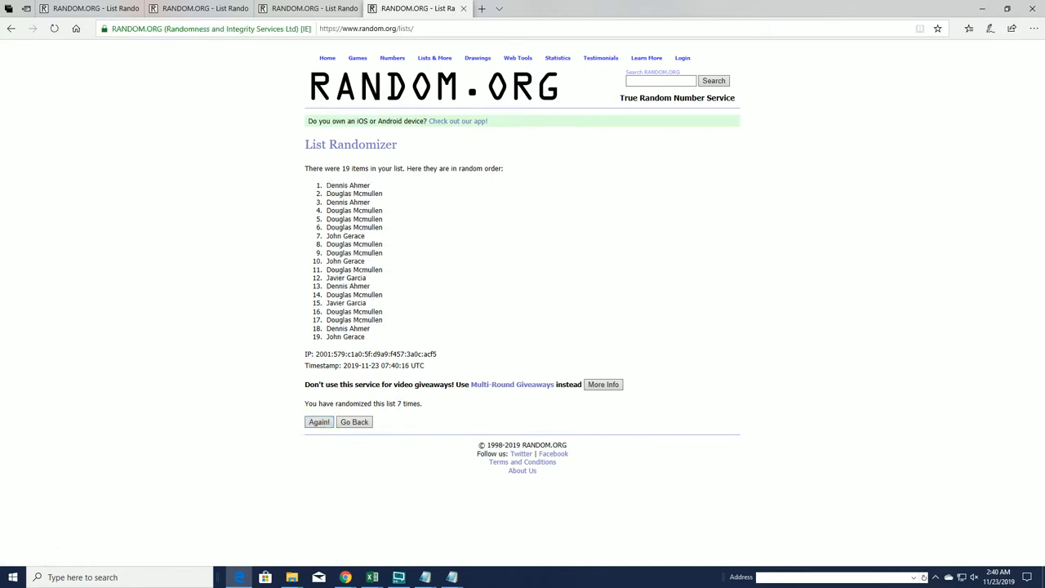
# Copy the shuffled owner order and return to the empty list form.
pyautogui.rightClick(353, 261)
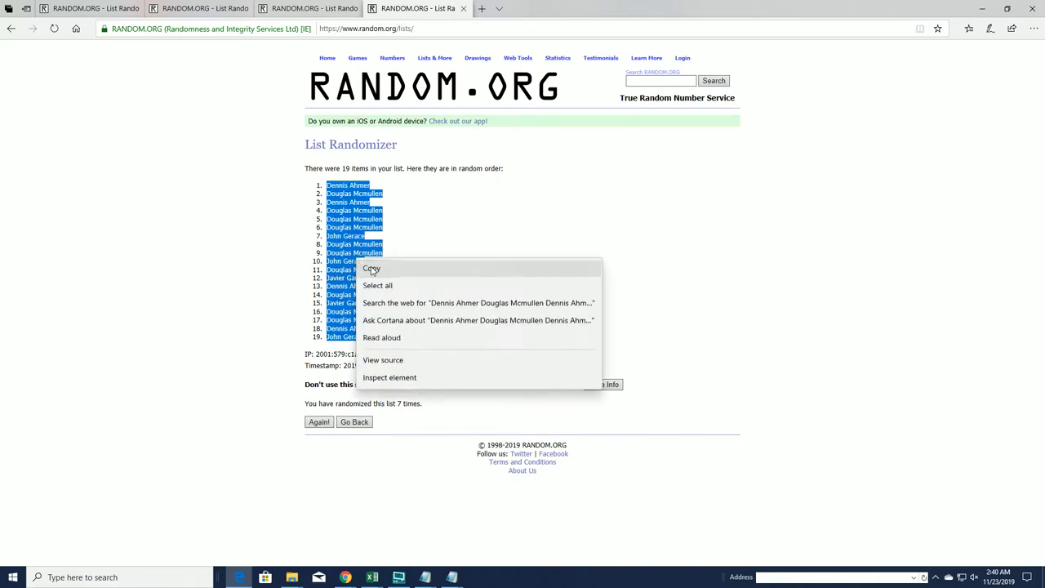
pyautogui.click(371, 269)
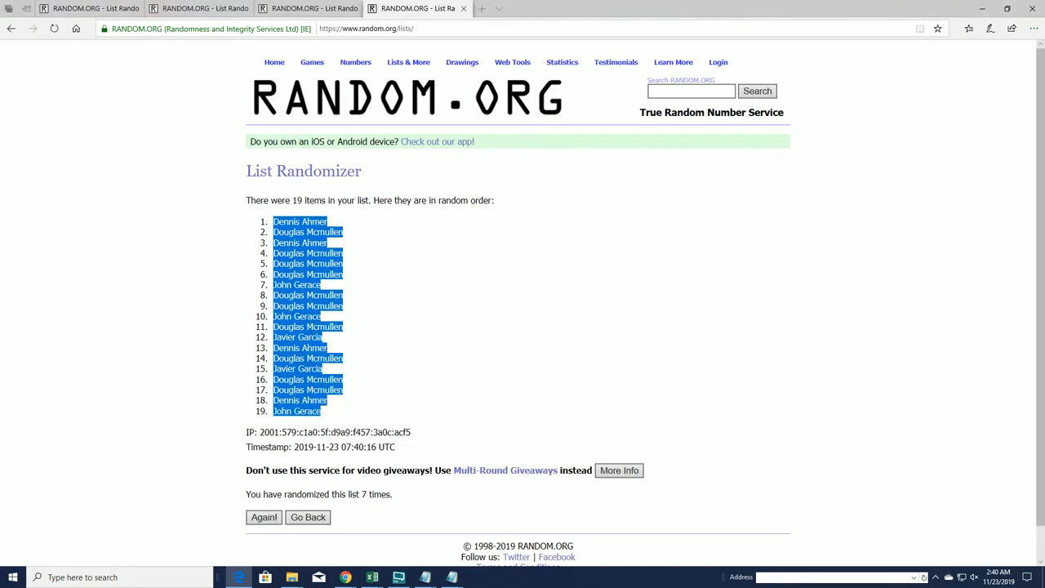
pyautogui.click(371, 577)
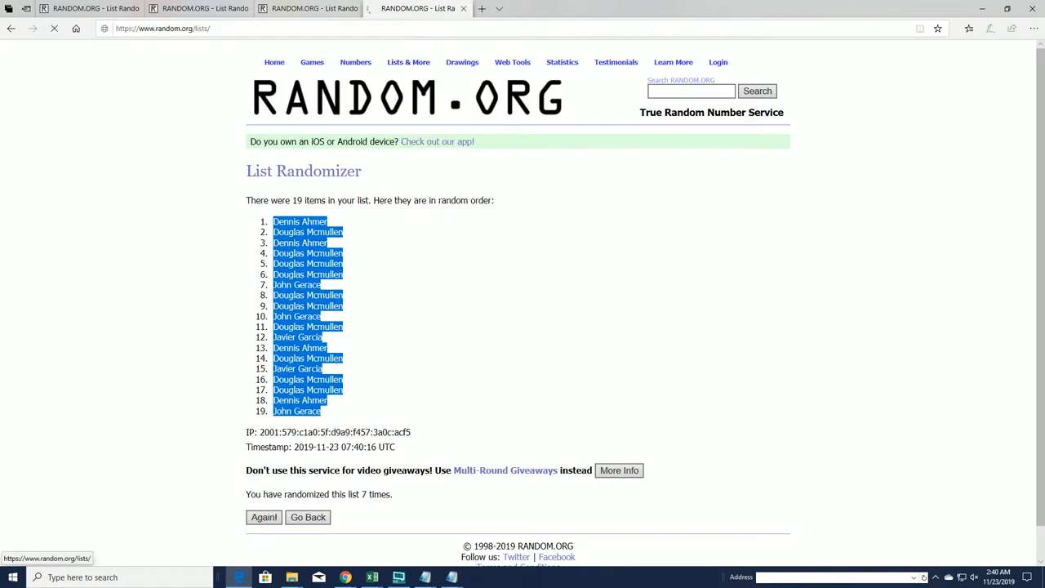
pyautogui.click(308, 517)
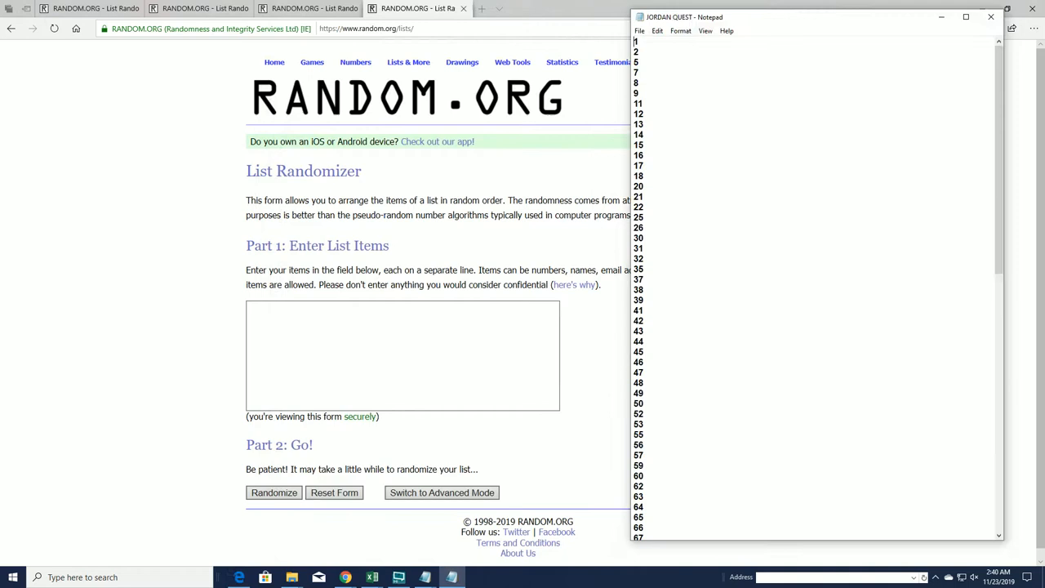
# Paste the 19 letter categories, reshuffle them several times, and copy the final order.
pyautogui.click(991, 17)
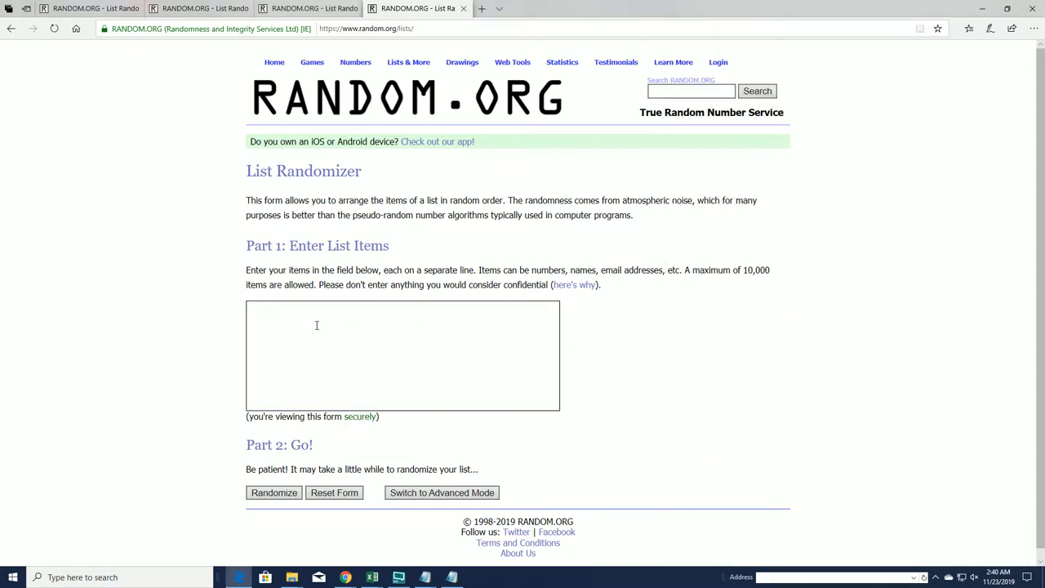
pyautogui.click(273, 493)
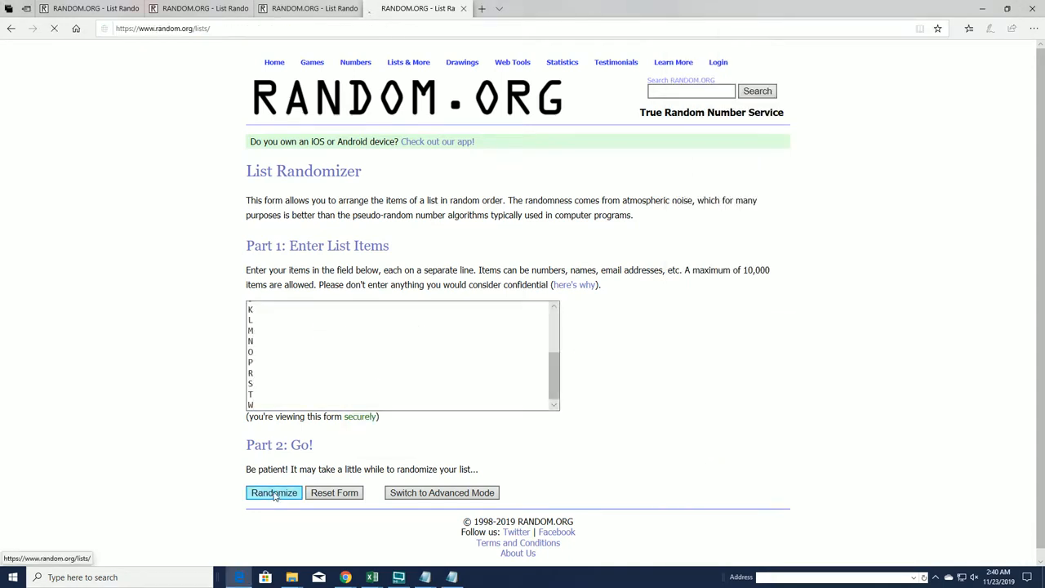
pyautogui.click(273, 492)
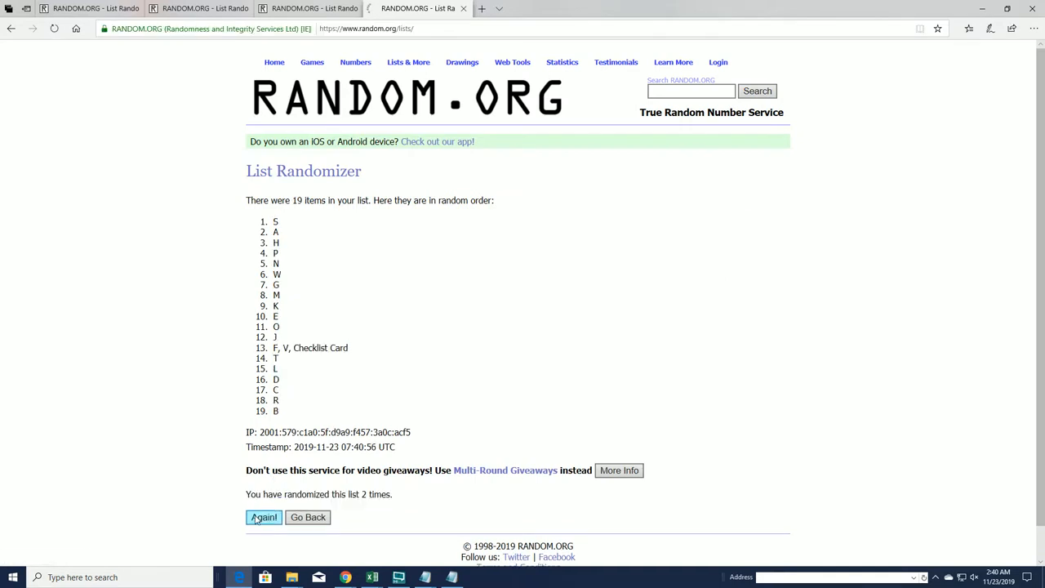
pyautogui.click(262, 517)
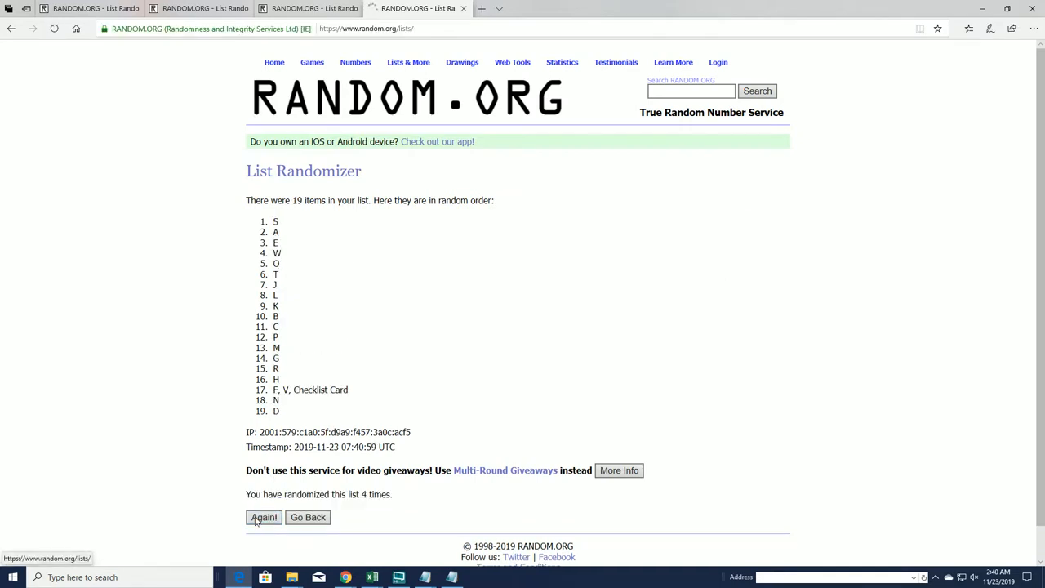
pyautogui.click(264, 517)
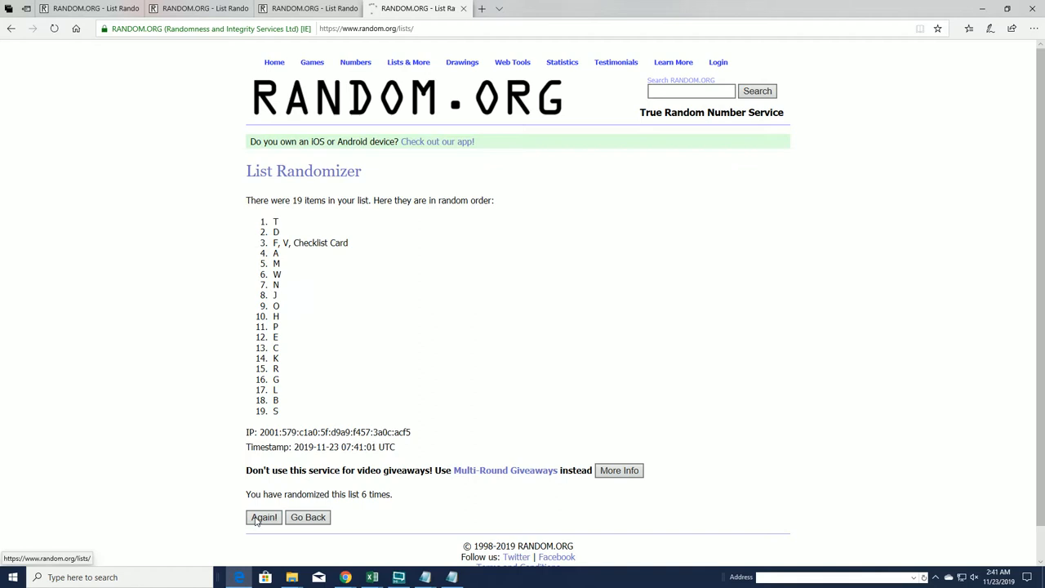
pyautogui.click(264, 517)
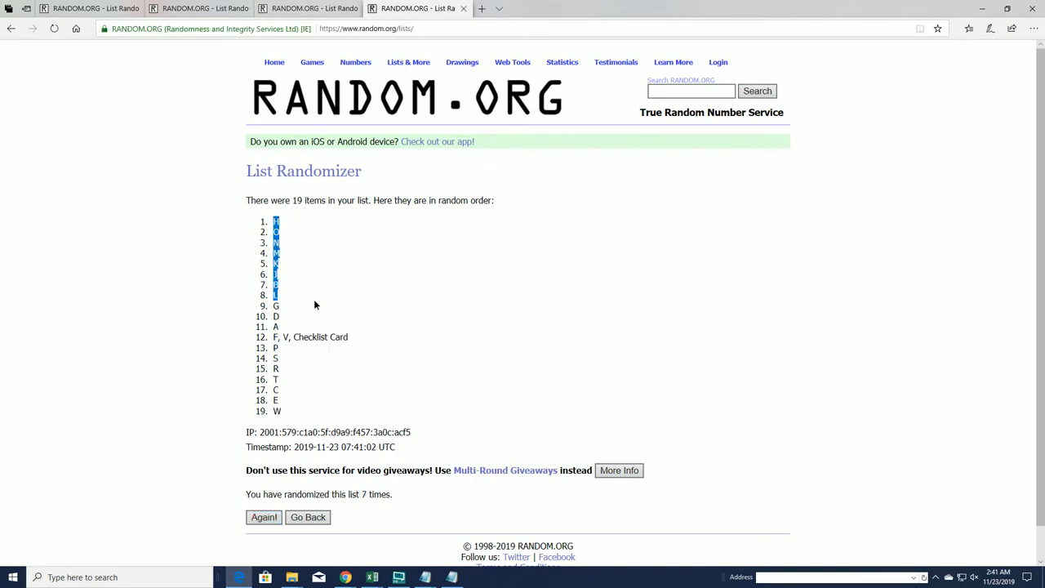
pyautogui.rightClick(314, 294)
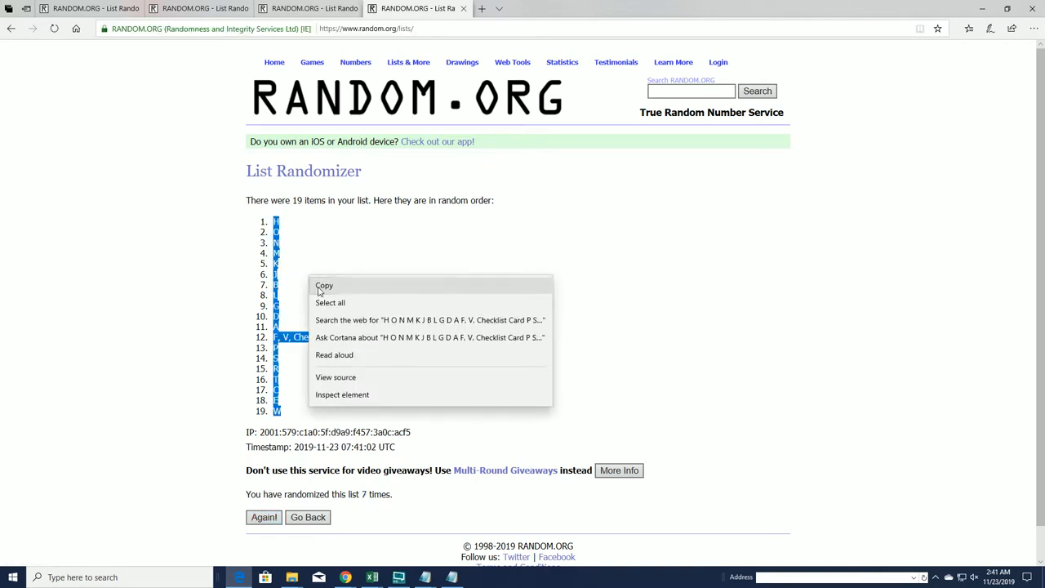
pyautogui.click(324, 285)
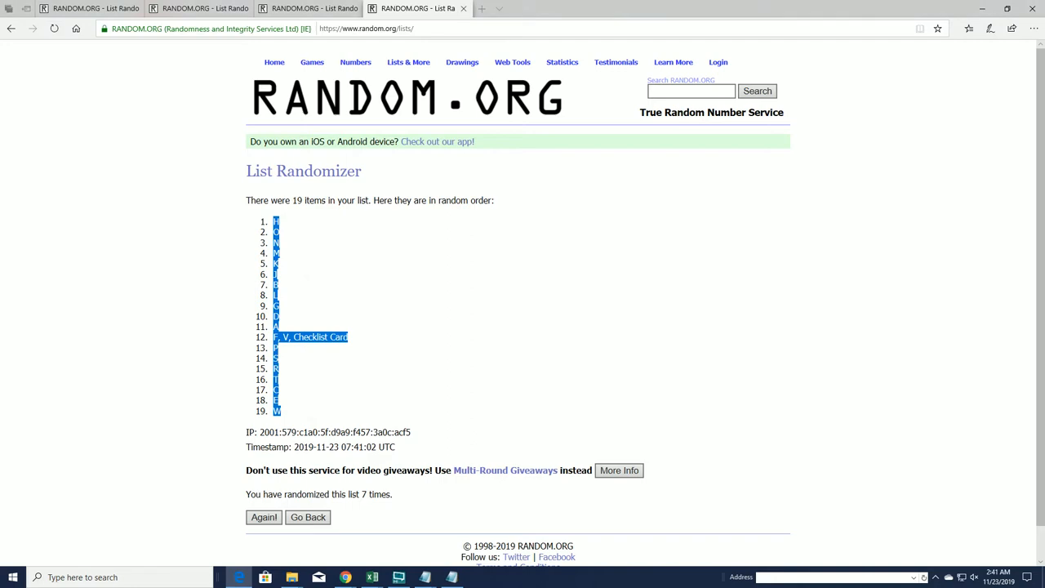
# Switch from the owners spreadsheet to the blank randomizer form.
pyautogui.click(371, 577)
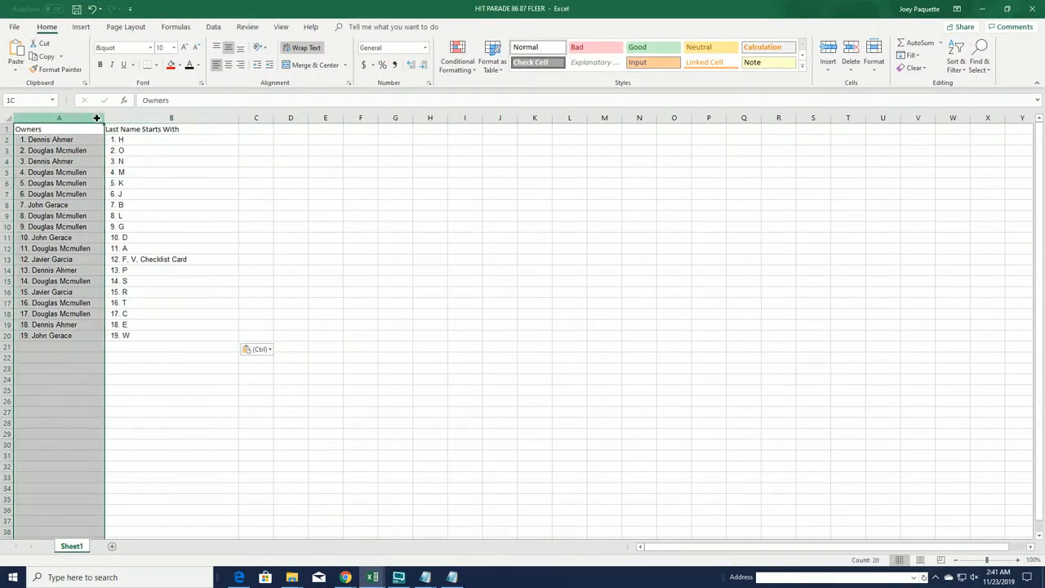
pyautogui.click(59, 118)
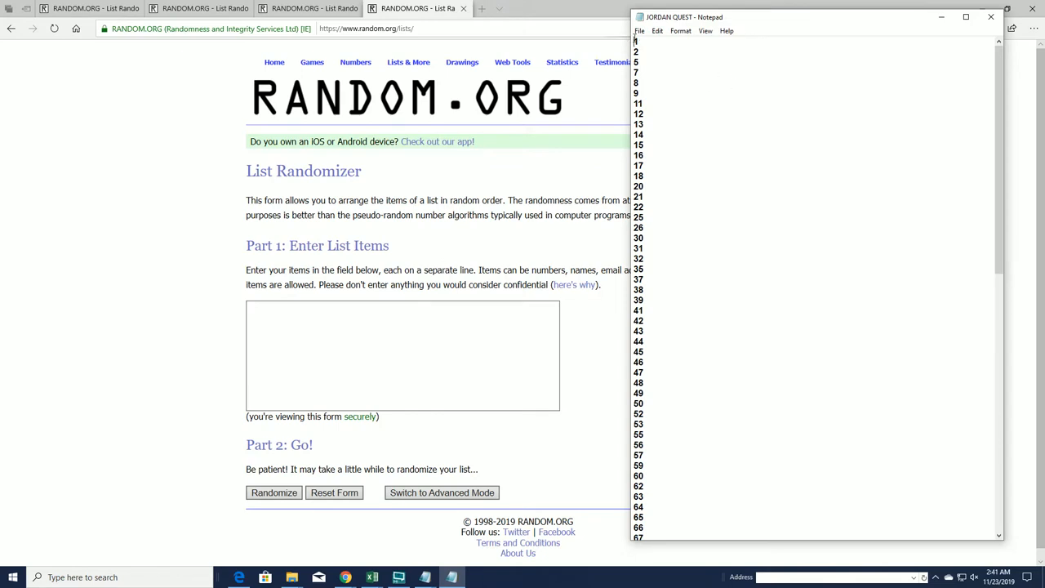
# Paste the 101 envelope numbers into the form and shuffle them eight times.
pyautogui.scroll(-3)
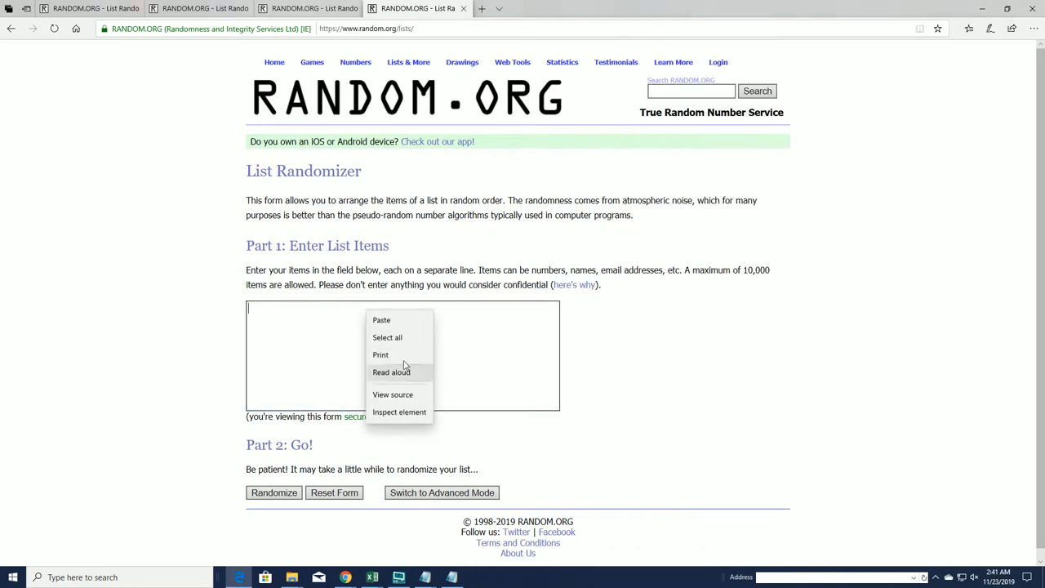
pyautogui.click(381, 319)
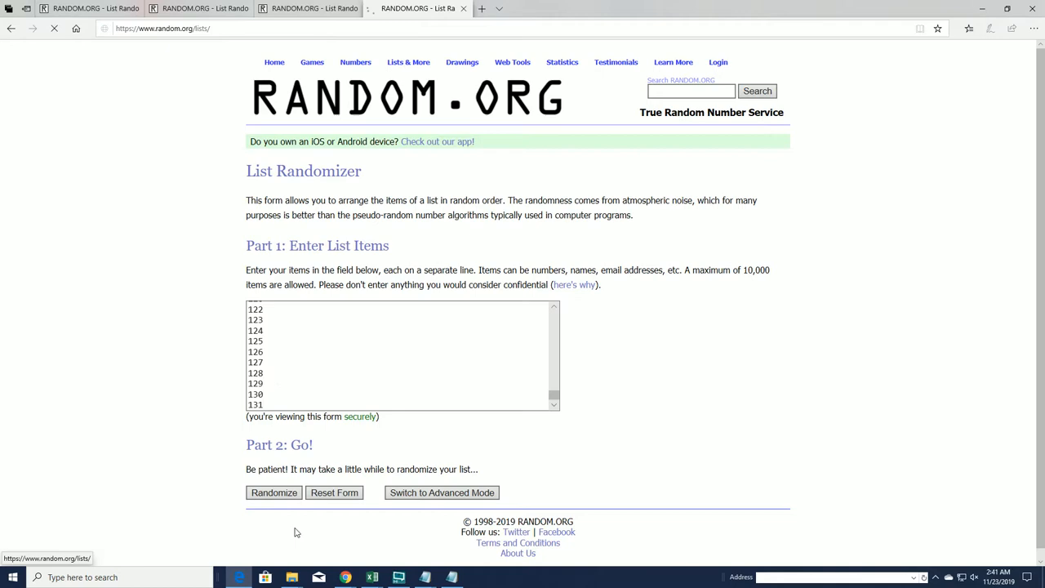
pyautogui.click(274, 492)
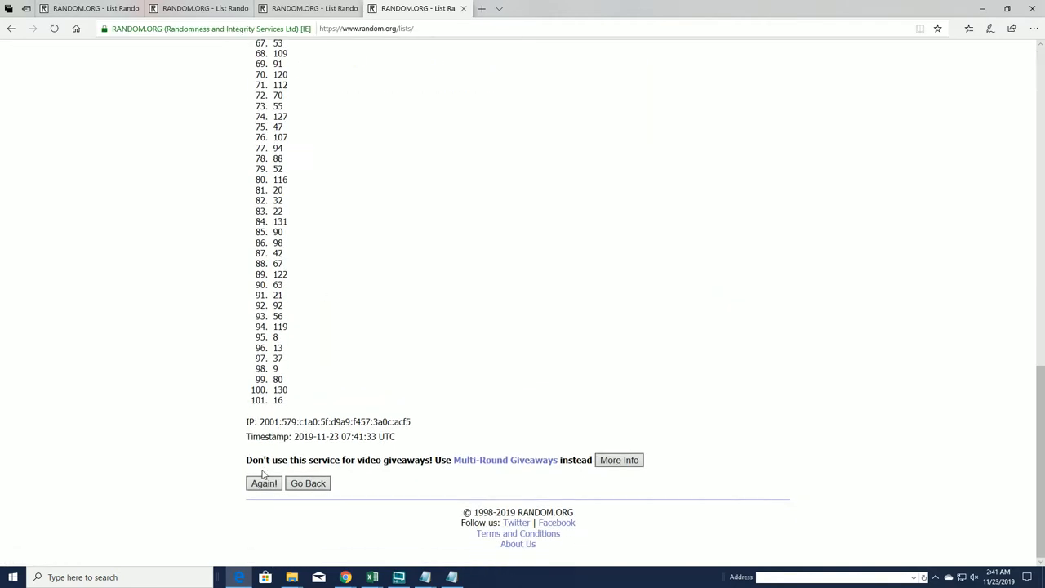
pyautogui.click(263, 483)
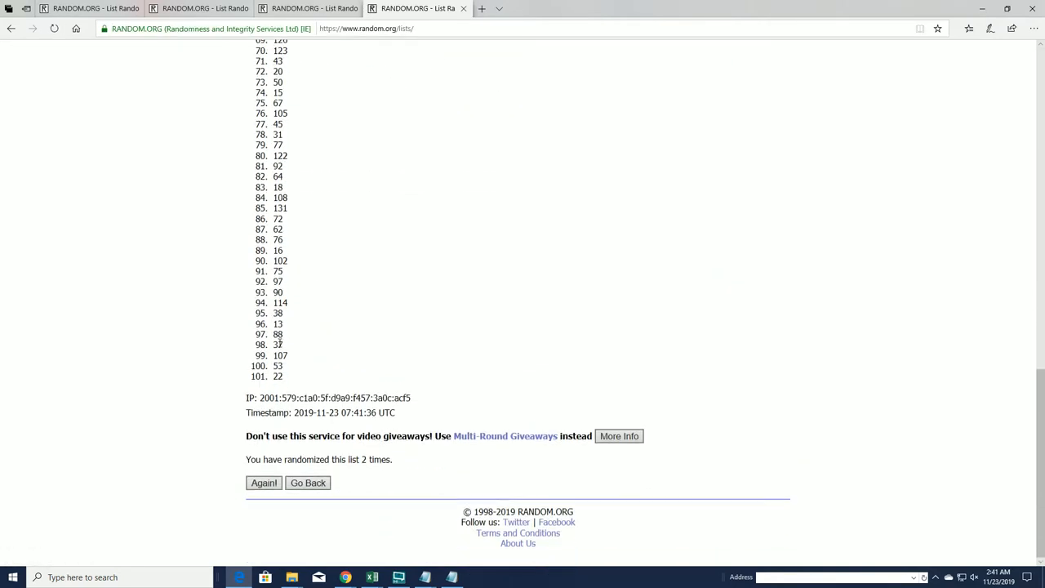
pyautogui.click(263, 483)
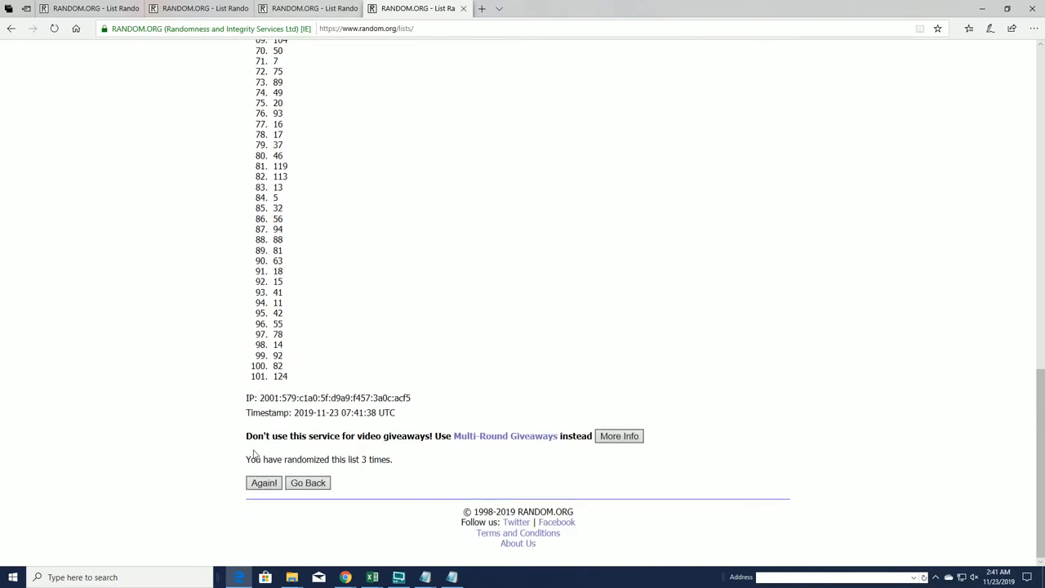
pyautogui.click(264, 482)
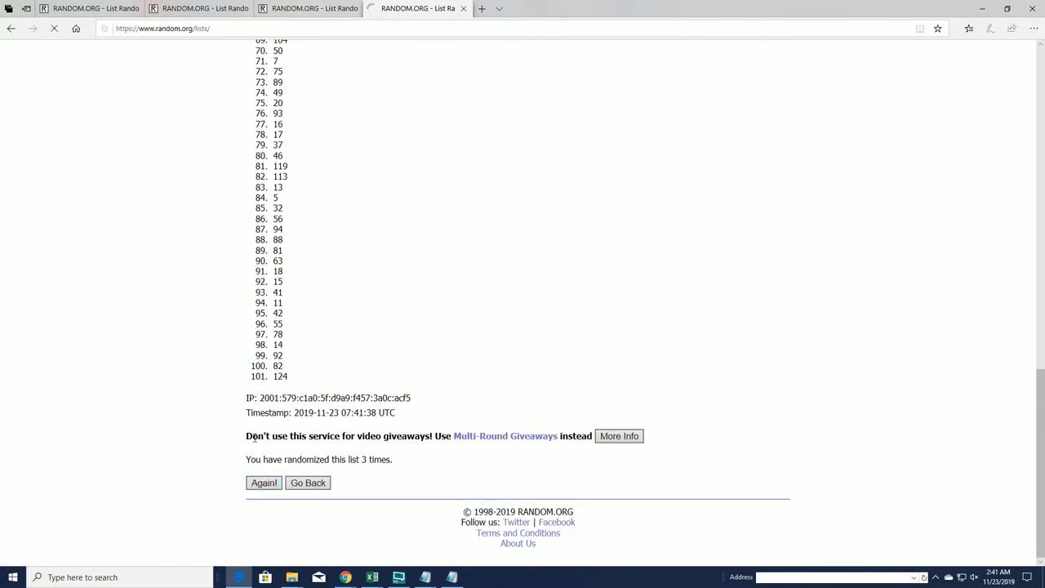
pyautogui.click(263, 482)
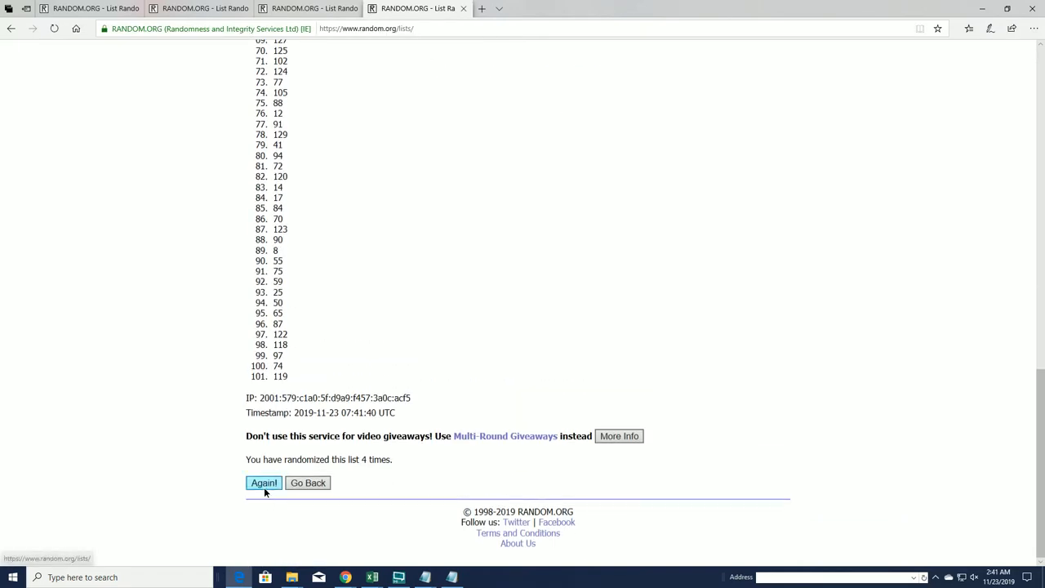
pyautogui.click(262, 482)
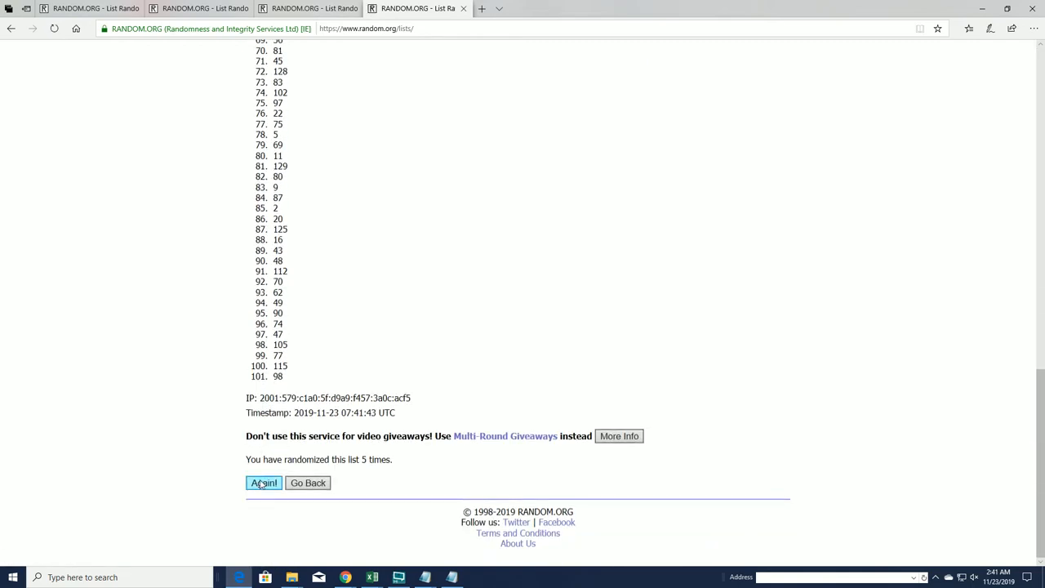
pyautogui.click(263, 482)
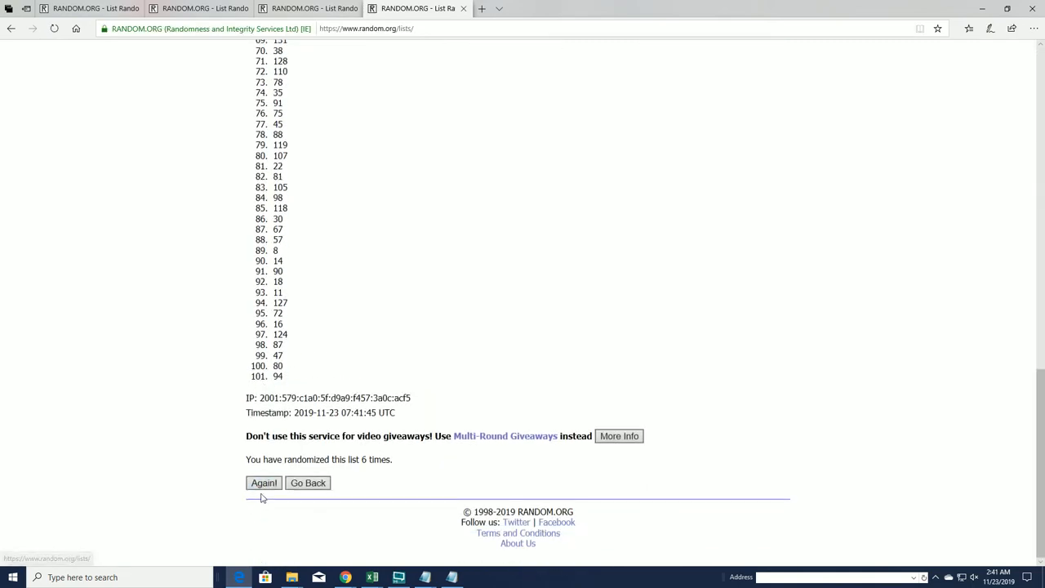
pyautogui.click(263, 483)
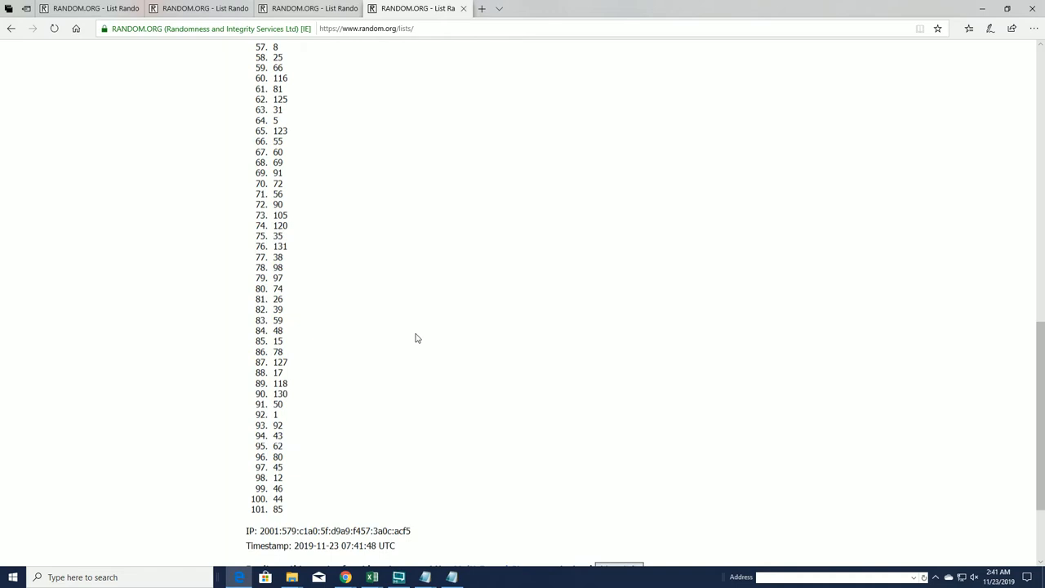
# Scroll the shuffled results to take 94, the first number, as the envelope number.
pyautogui.scroll(-3)
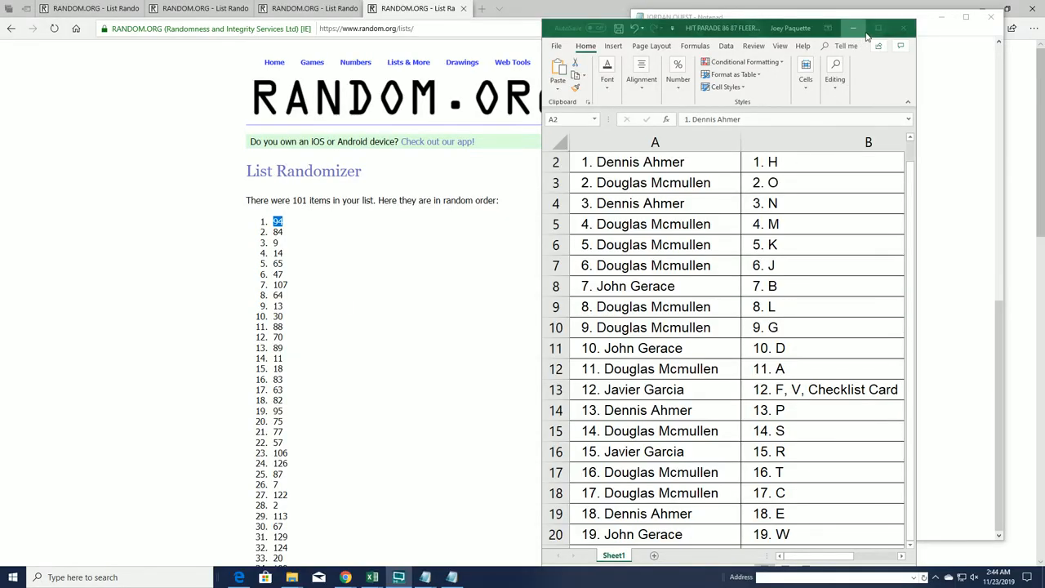
# Go back to the empty list form and paste in the numbered owner list.
pyautogui.click(878, 28)
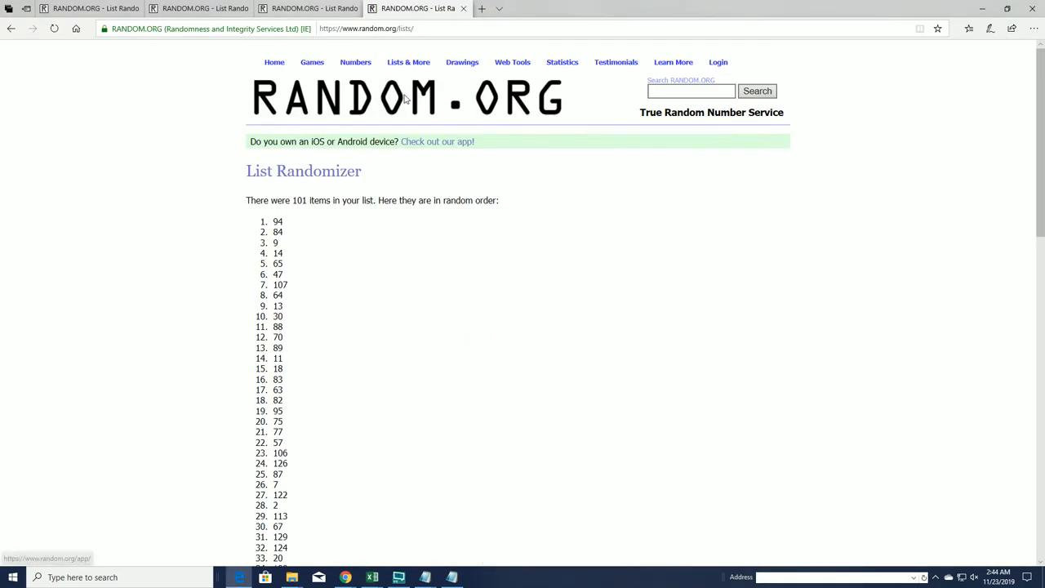
pyautogui.click(11, 28)
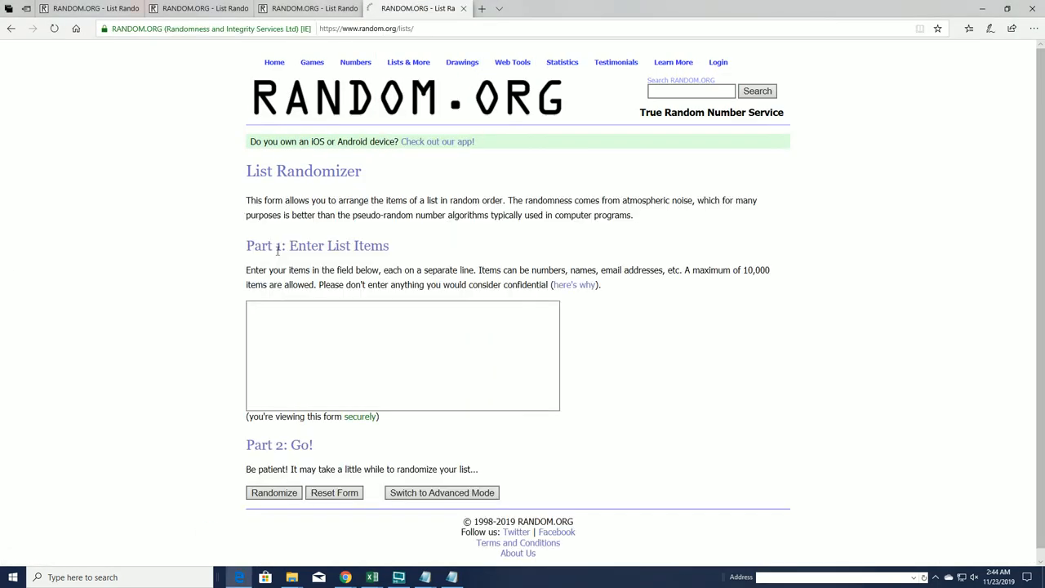
pyautogui.click(400, 351)
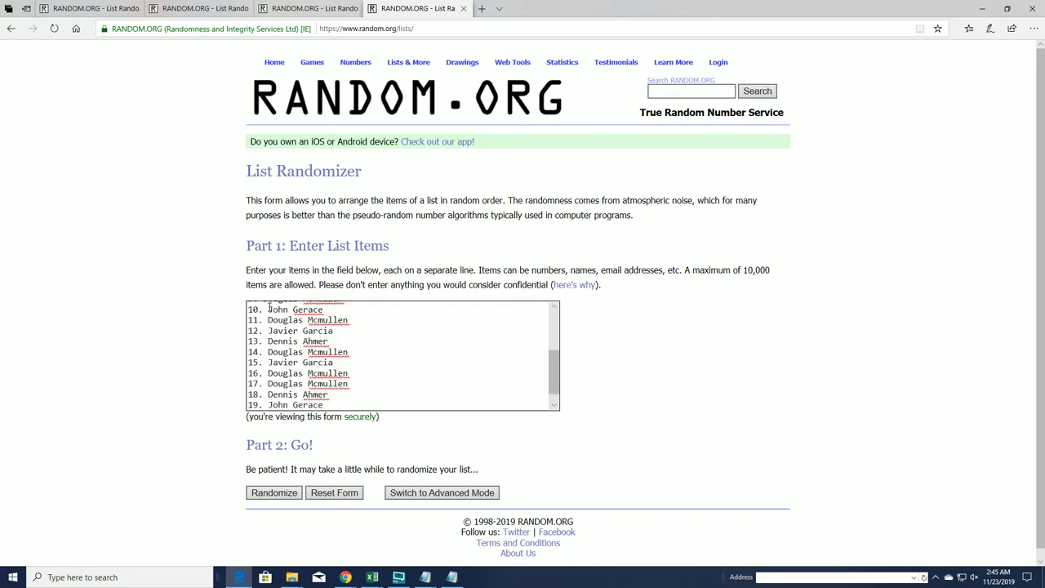
pyautogui.moveTo(182, 503)
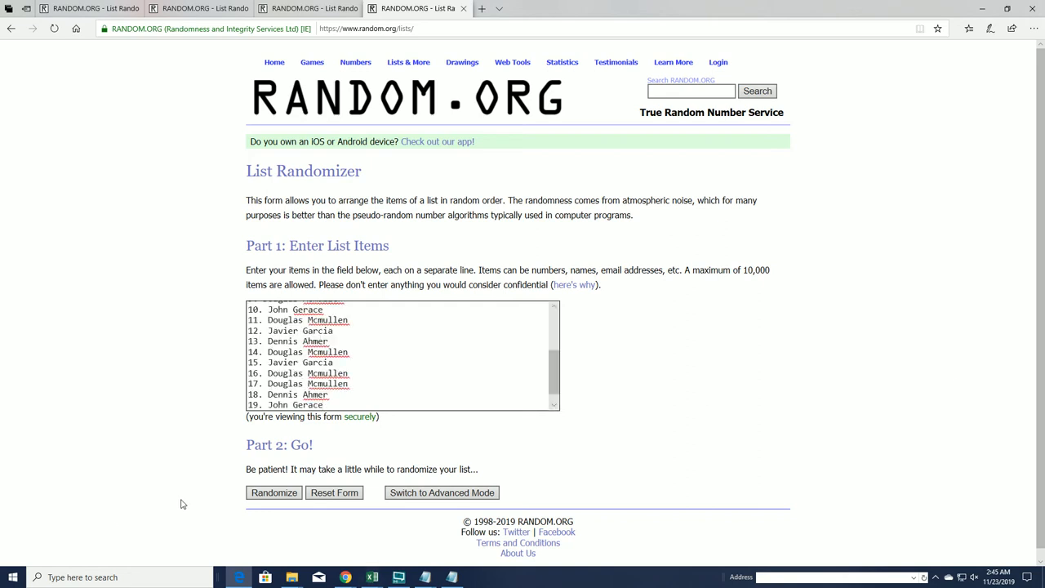
# Randomize the 19 numbered owners, then reshuffle them four more times.
pyautogui.click(274, 492)
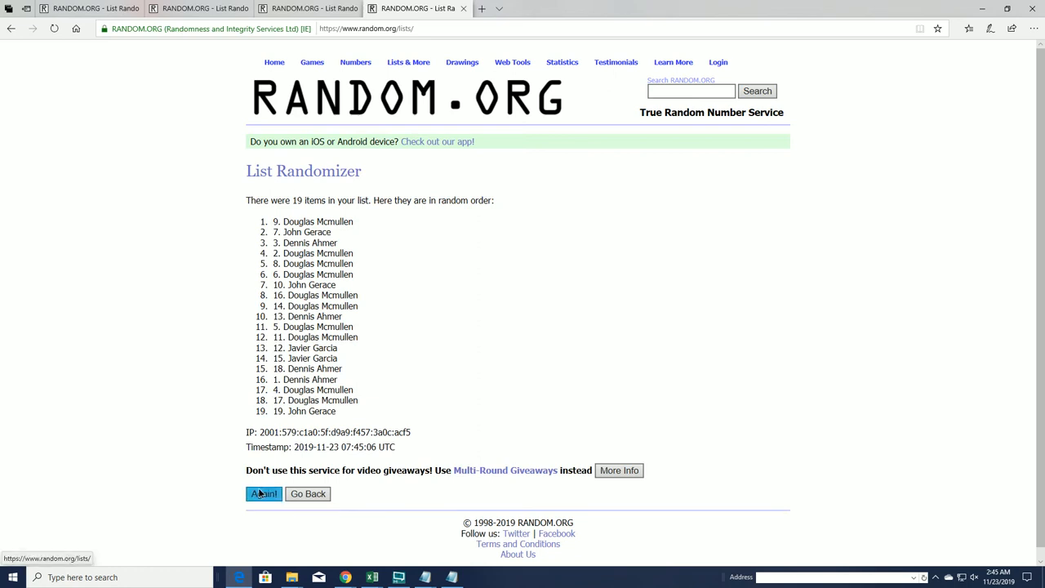
pyautogui.click(263, 493)
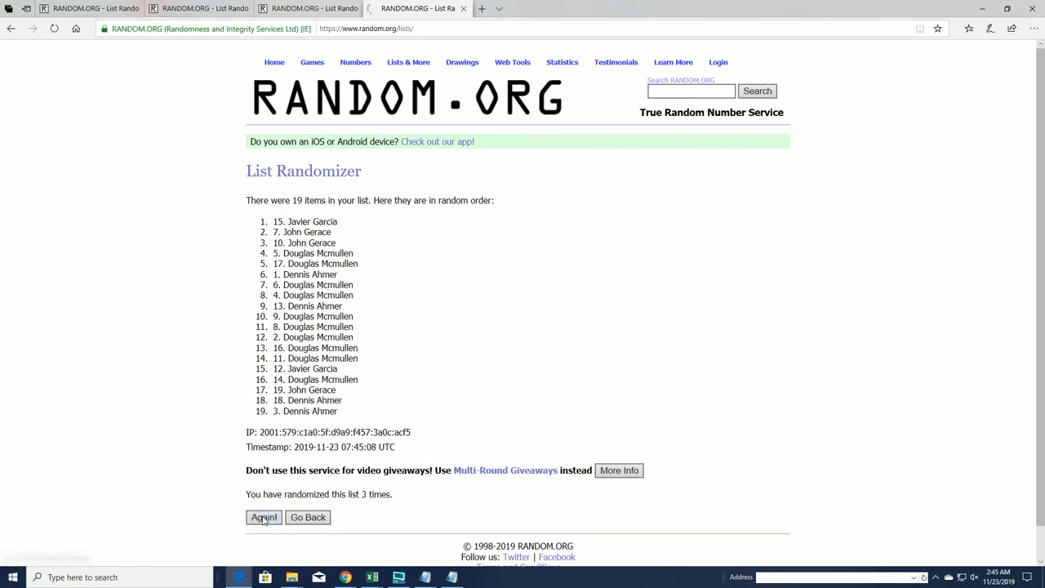
pyautogui.click(264, 517)
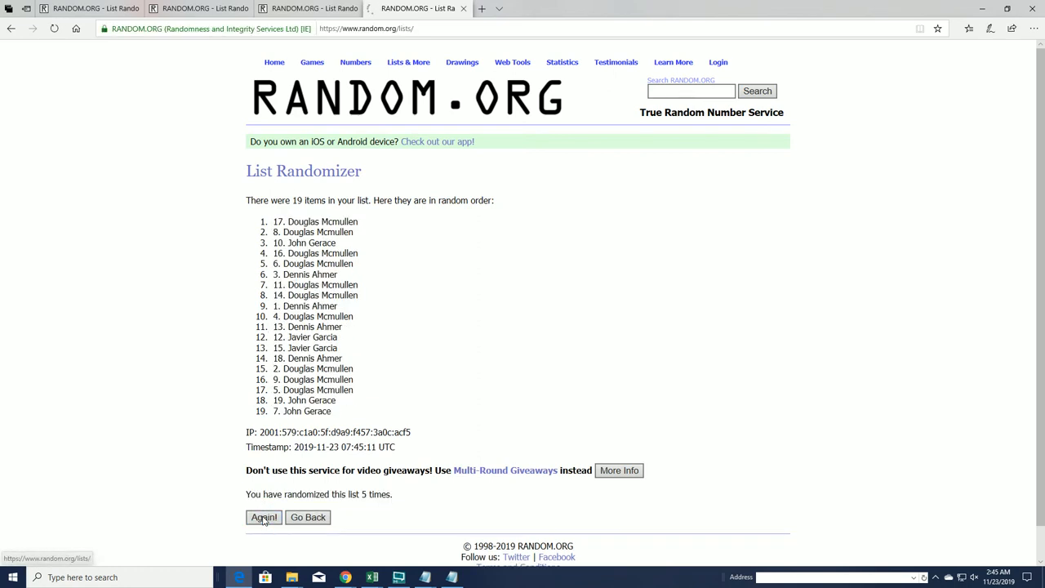
pyautogui.click(263, 517)
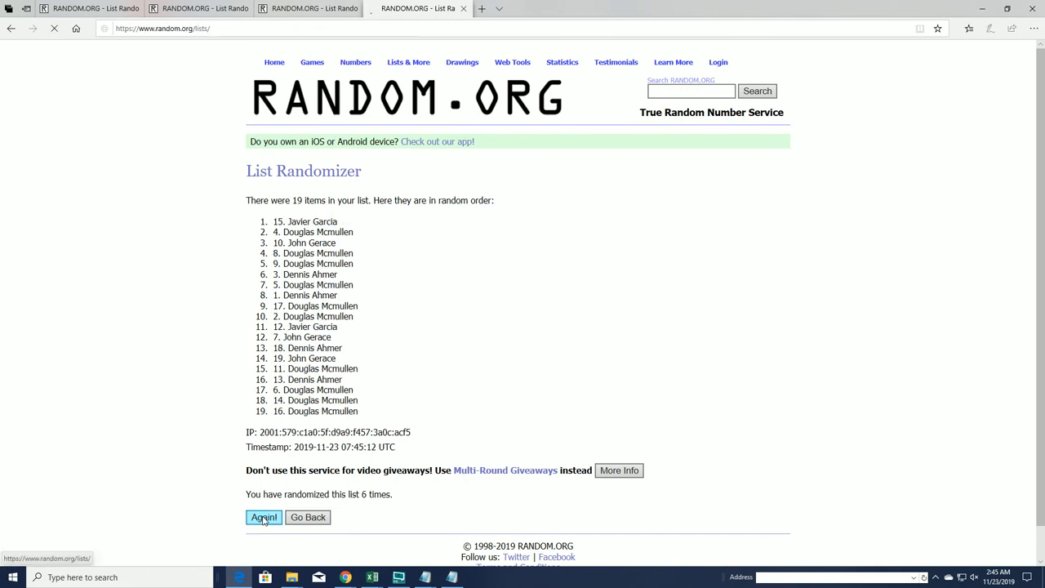
pyautogui.click(262, 516)
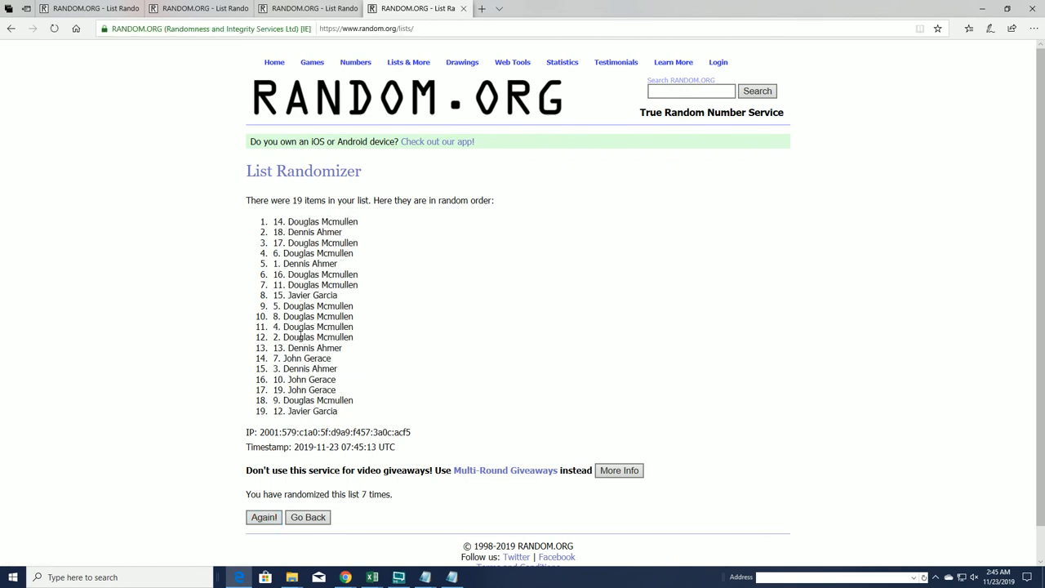